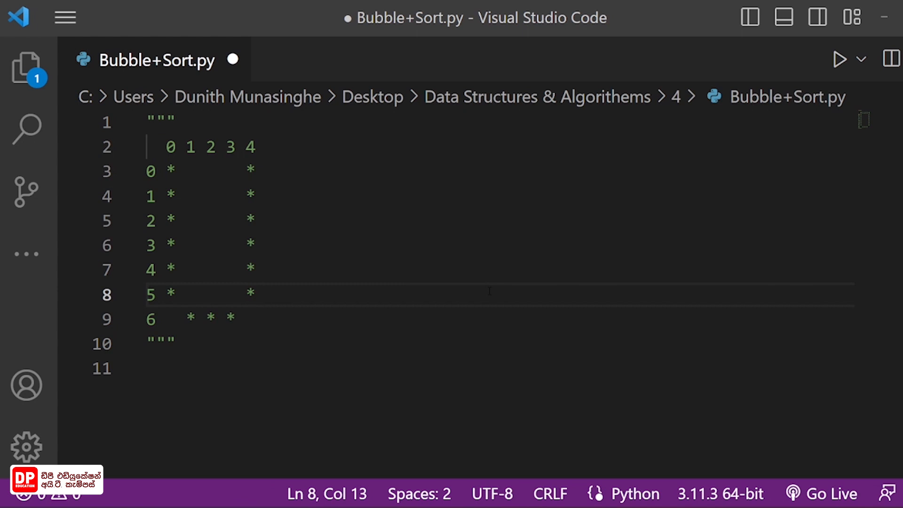
Walk through the U pattern, tracing row 6 and its dots in Jamboard.
drag(167, 147, 236, 317)
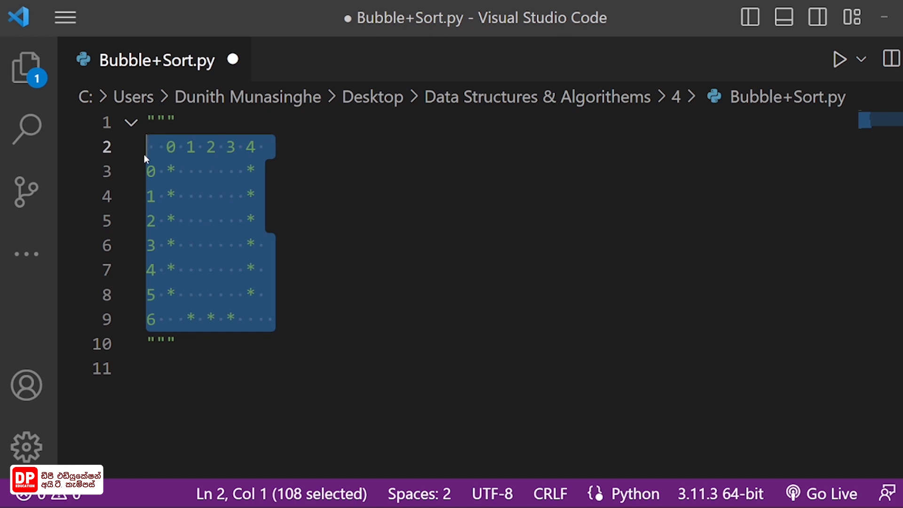
click(257, 221)
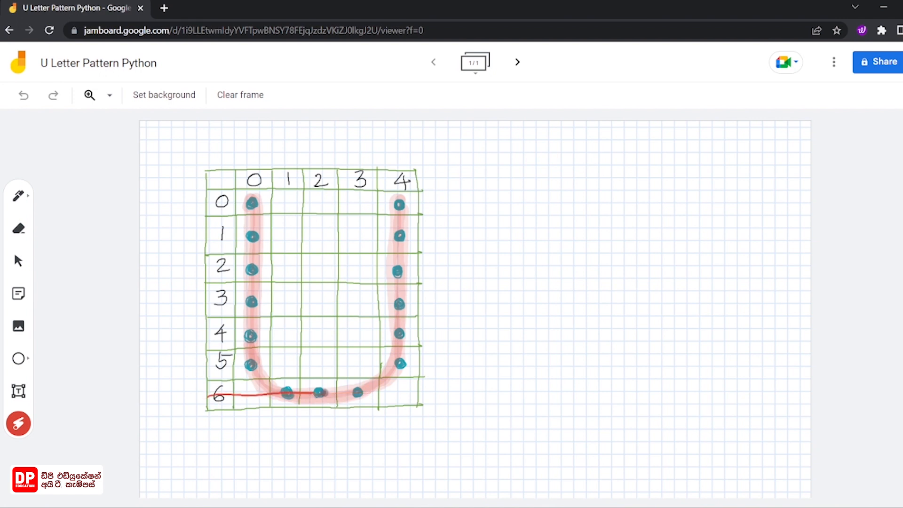
drag(251, 193, 250, 362)
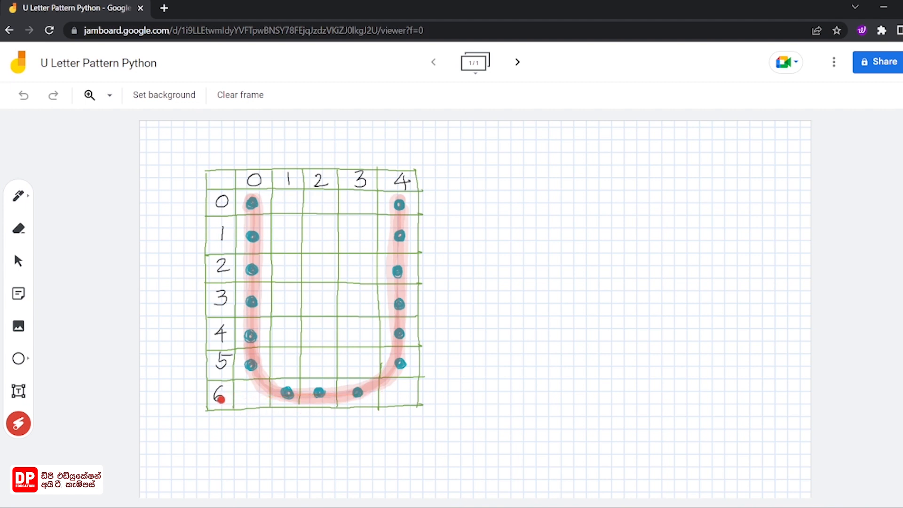
drag(222, 398, 299, 398)
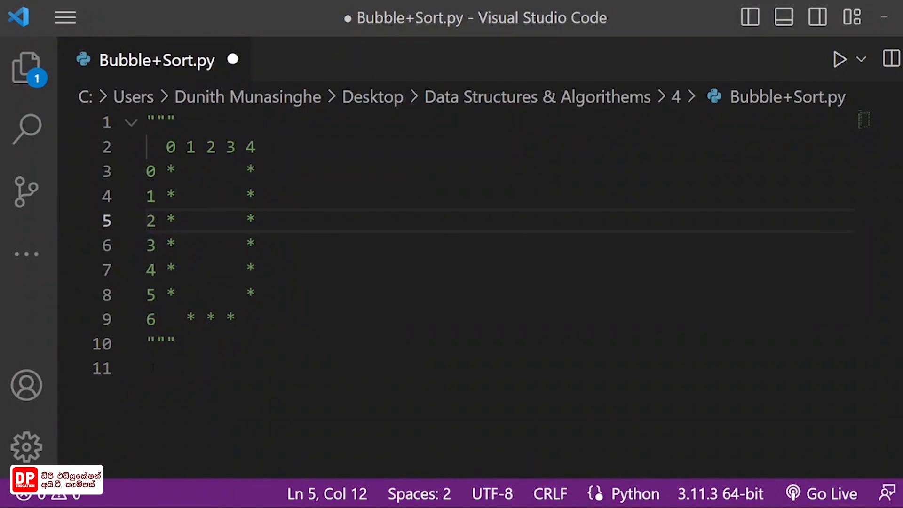
Write 'for row in range(7):' with an indented print() inside.
text(for)
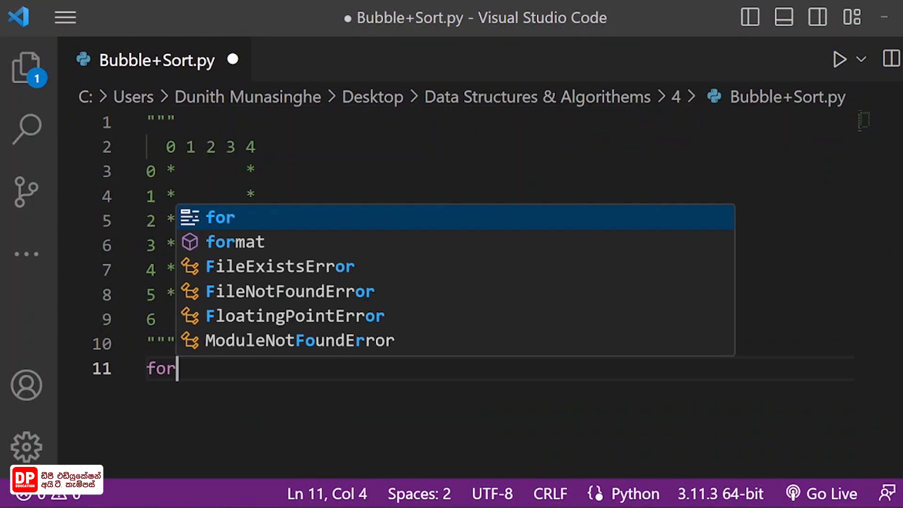
text(row i)
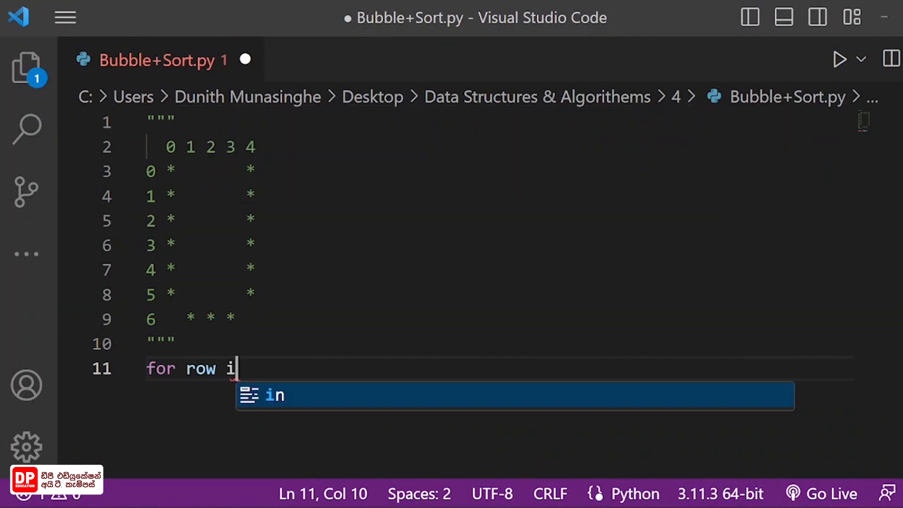
text(n range()
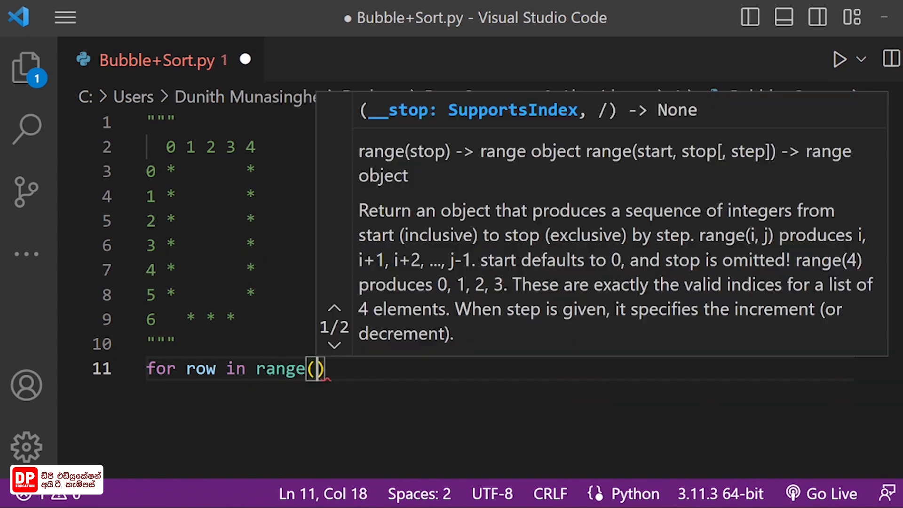
text(7)
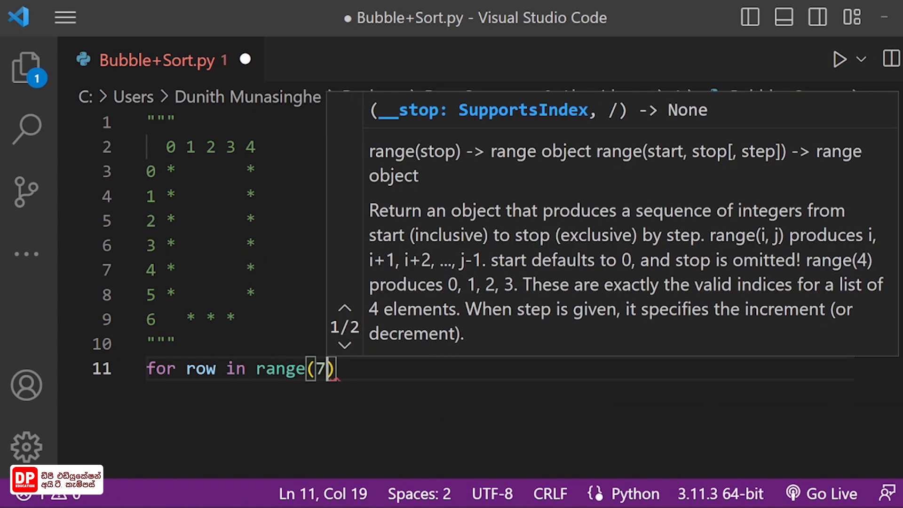
text(:)
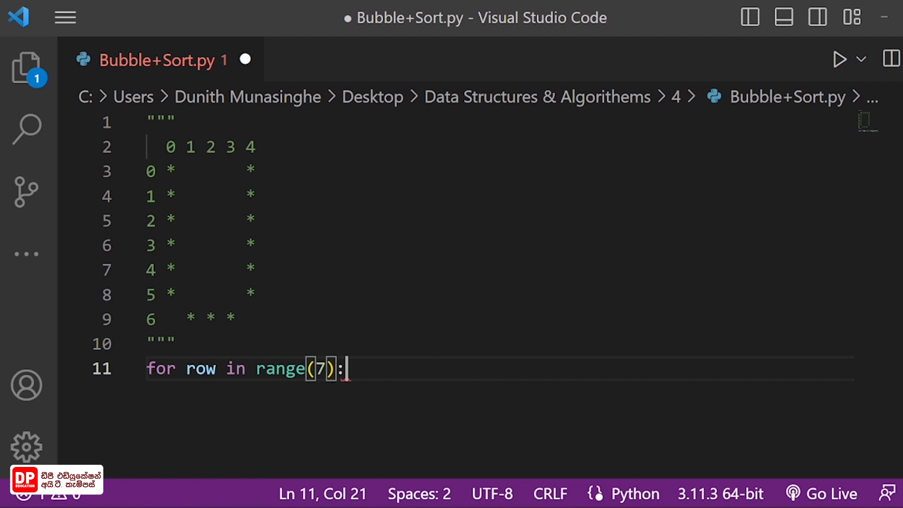
key(enter)
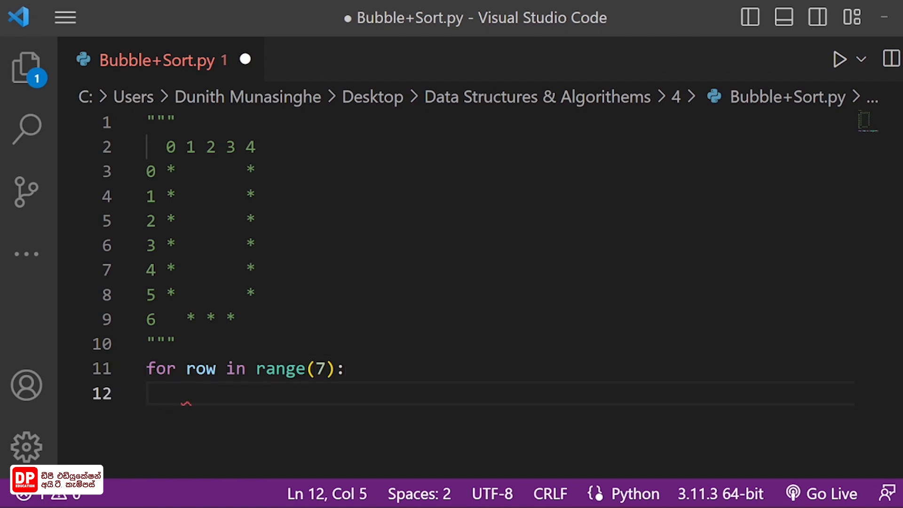
text(print()
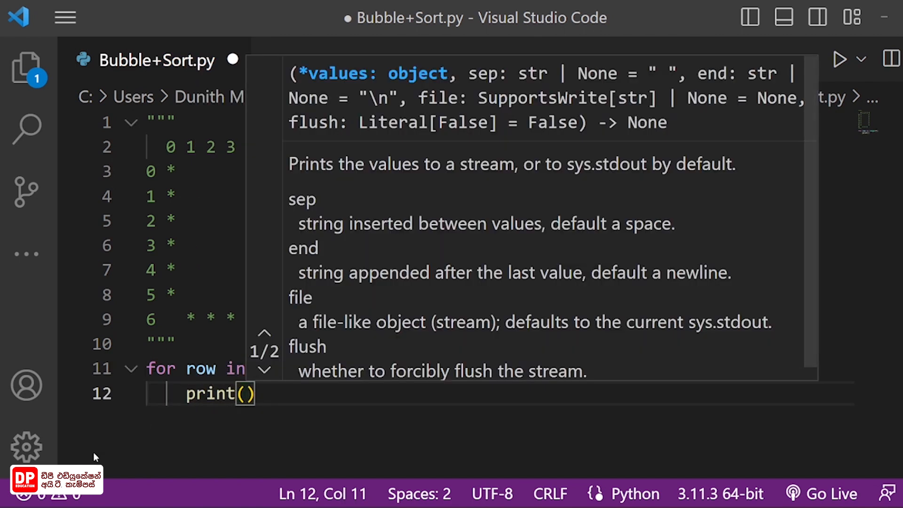
text(range(7):)
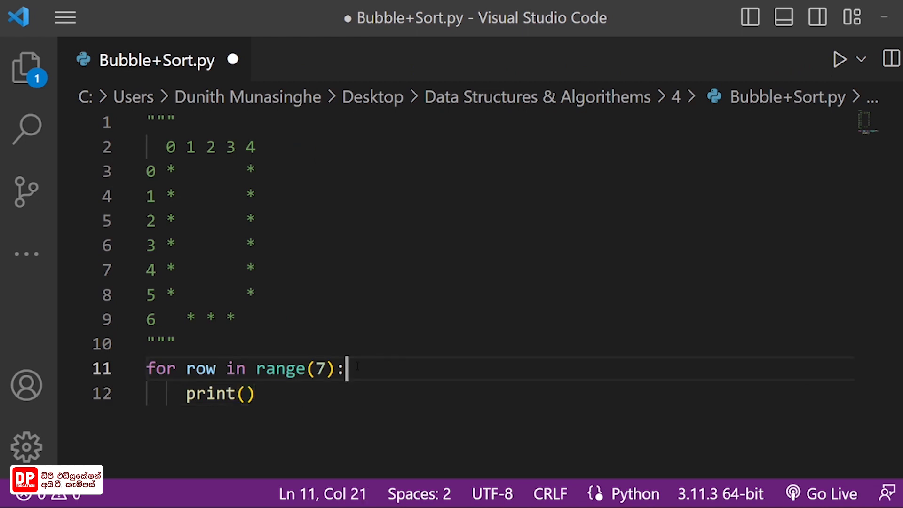
Insert a nested 'for column in range(5):' loop above print() and begin an if.
key(Enter)
text(for)
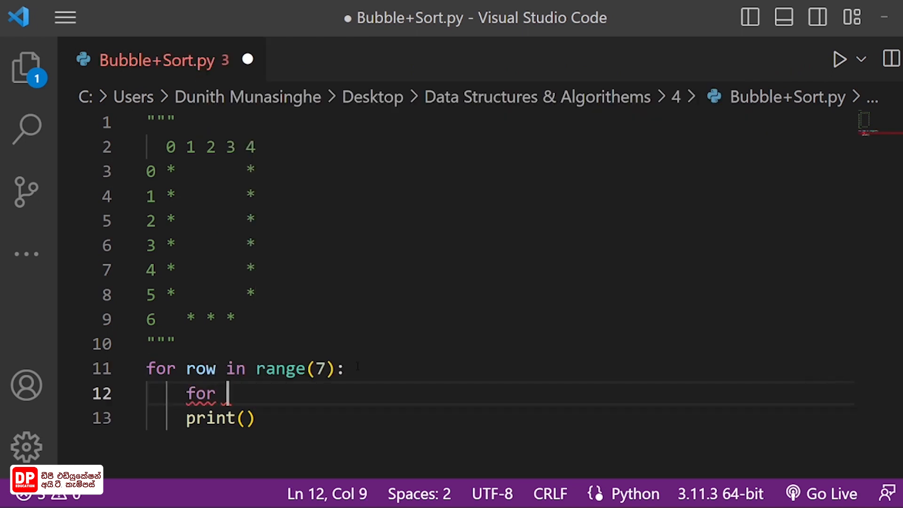
text(column in)
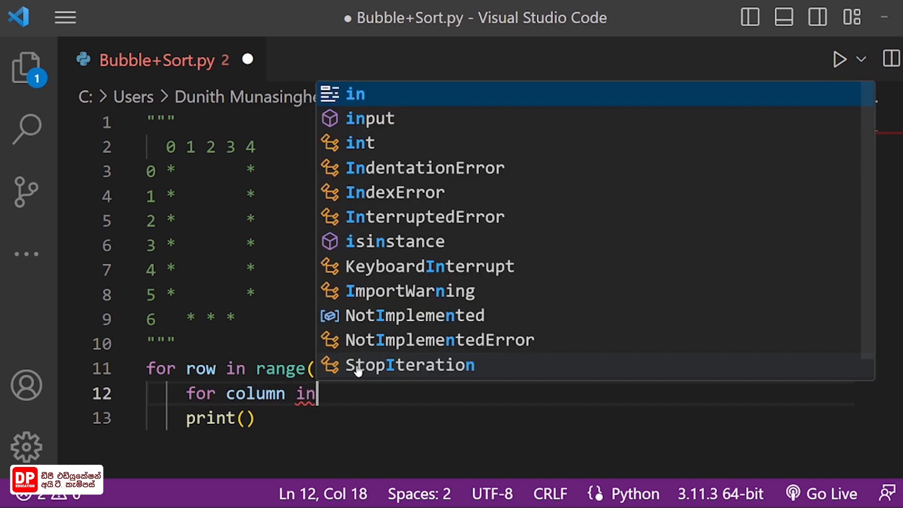
text(range9)
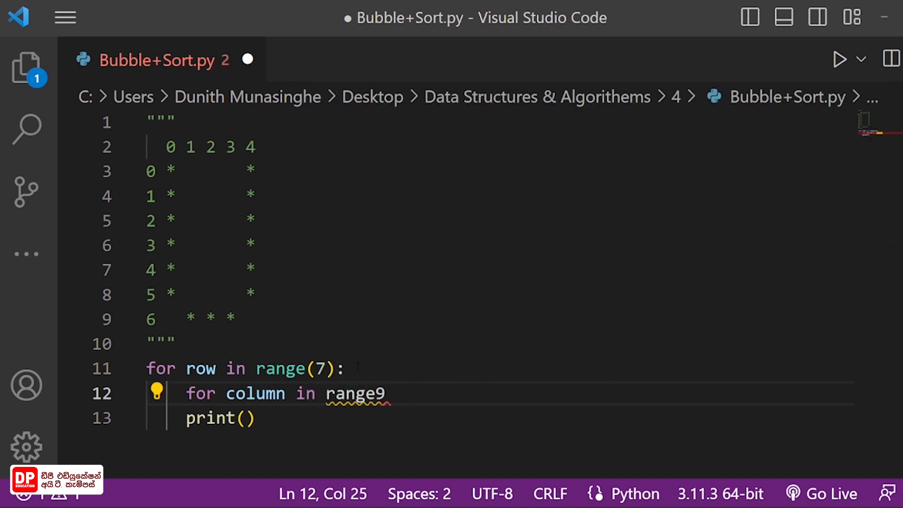
key(Backspace)
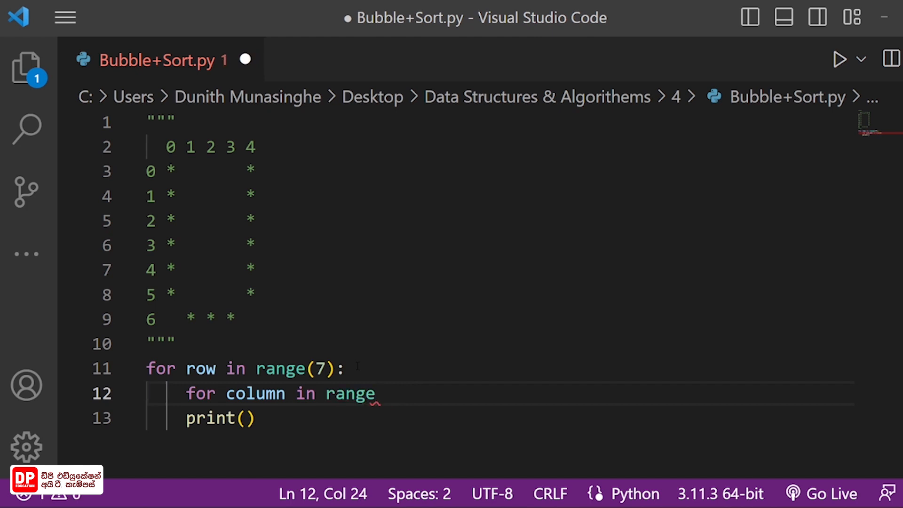
text((5):)
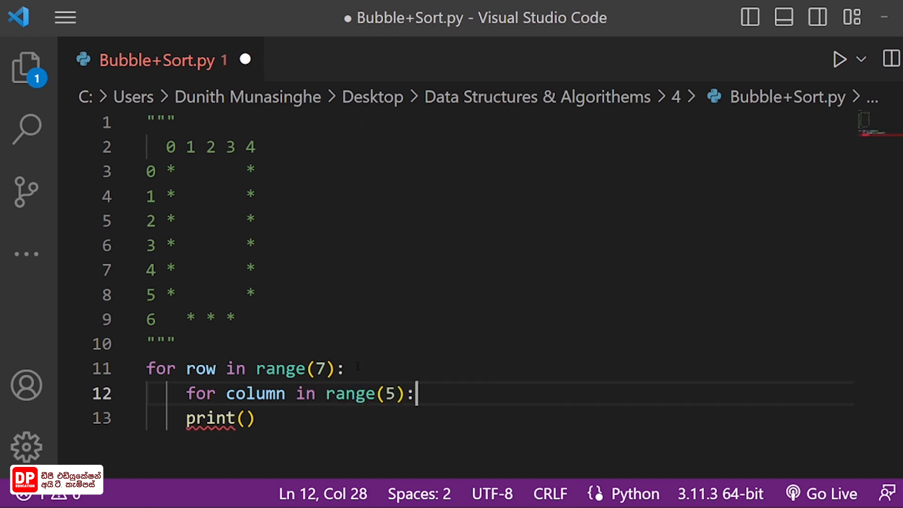
text(if)
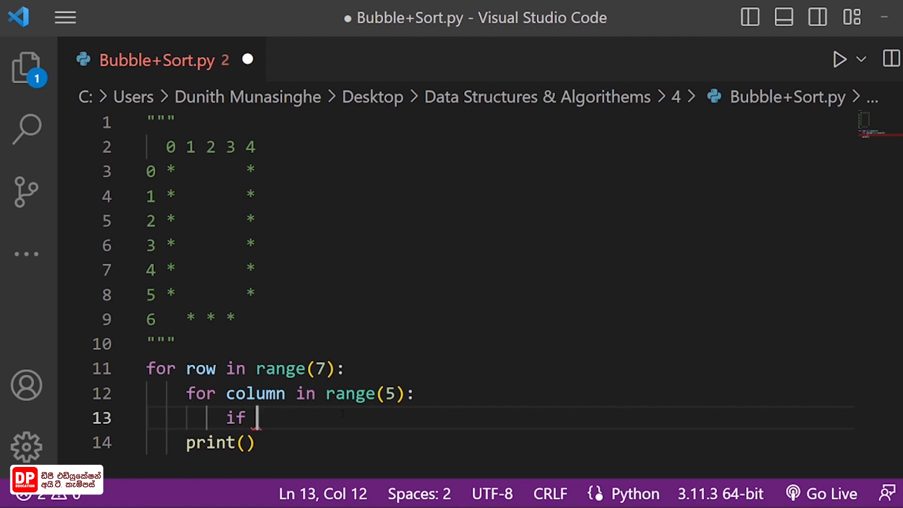
Start the if condition with row==6 and an opening parenthesis.
drag(185, 319, 229, 319)
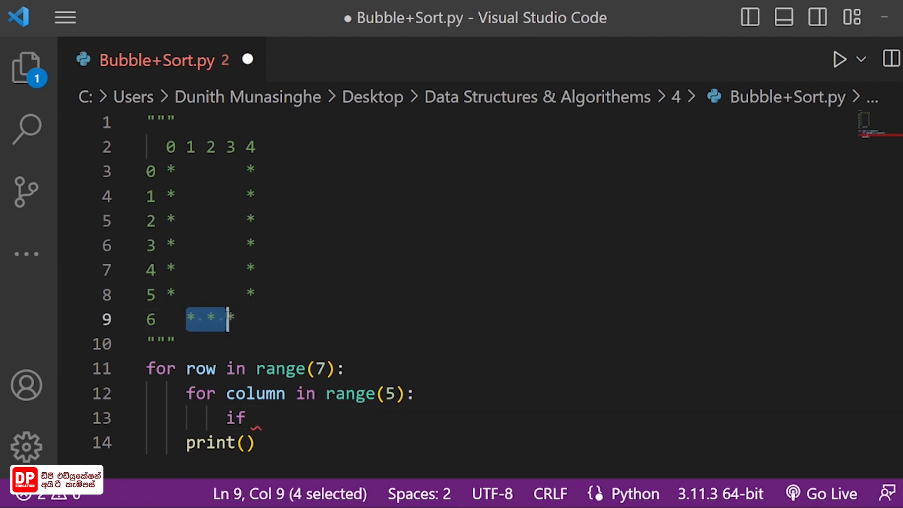
key(shift+right)
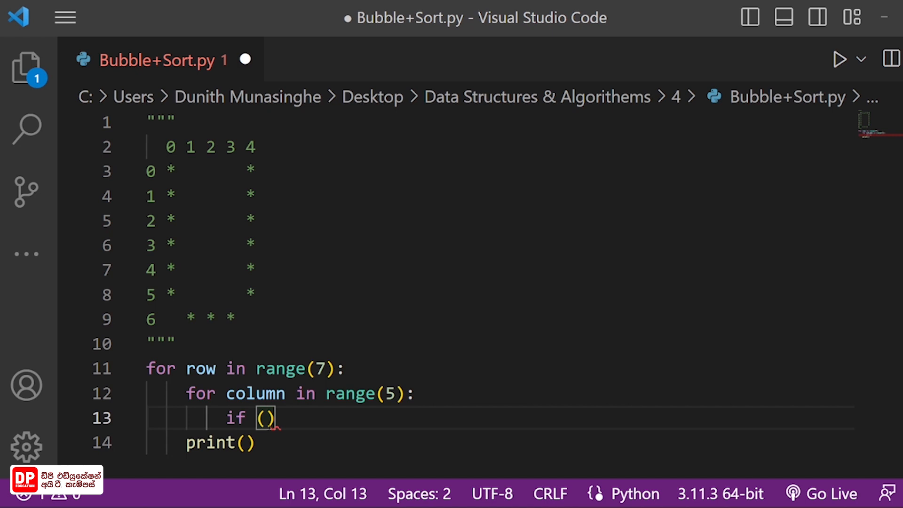
text(row==)
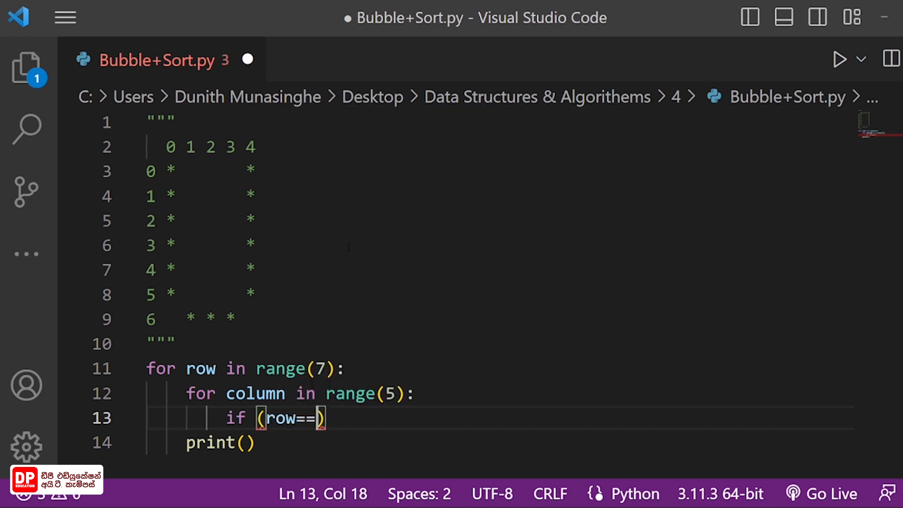
text(6)
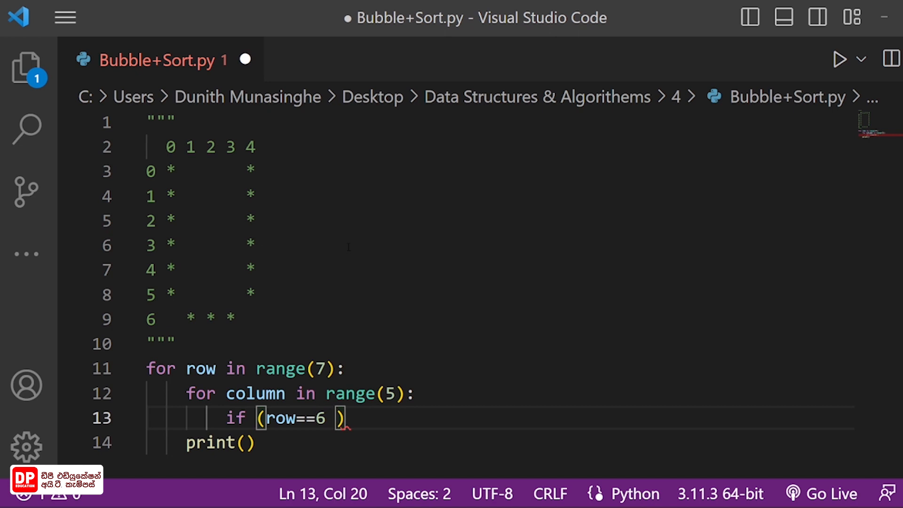
text(and ())
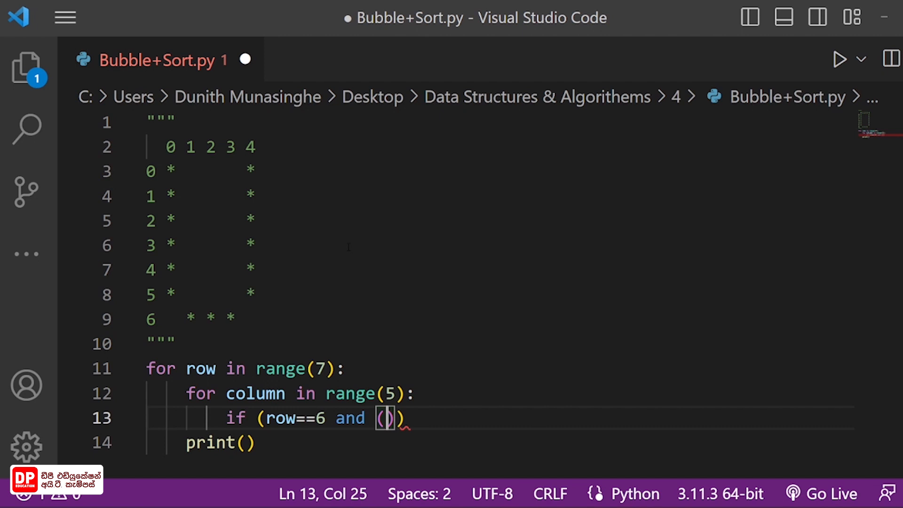
Complete the inner clause column>0 and column<4, then add a trailing or.
text(co)
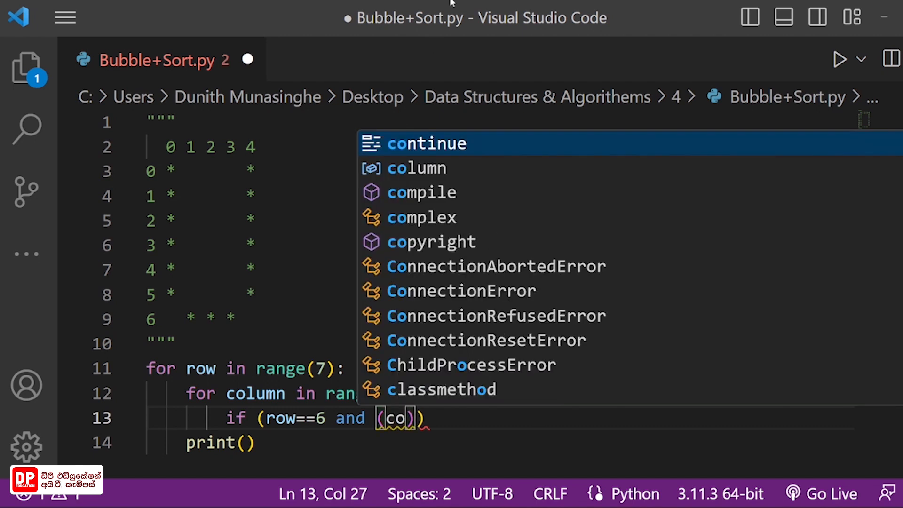
text(column>)
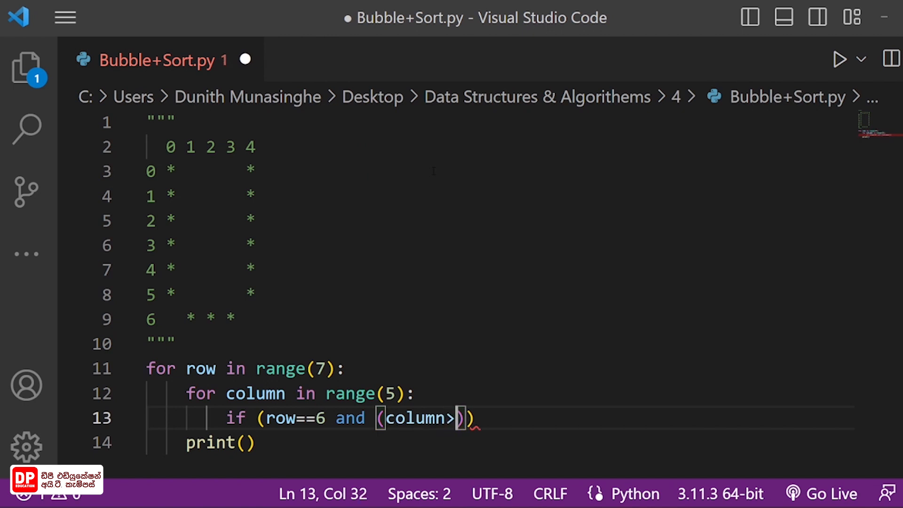
text(0 and)
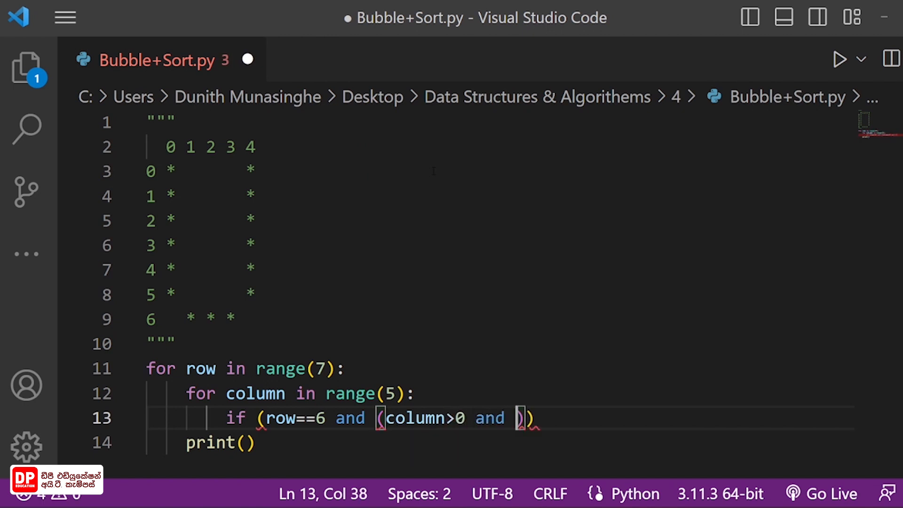
text(column<4)
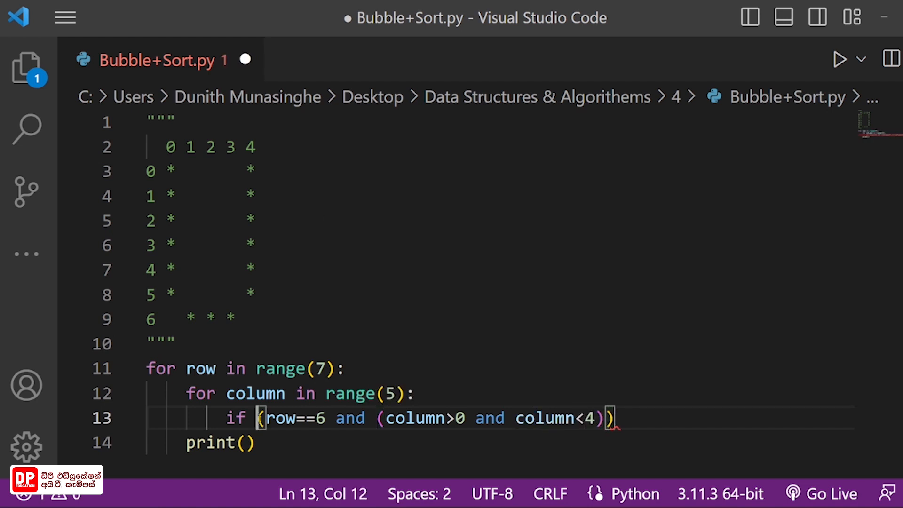
drag(263, 418, 614, 417)
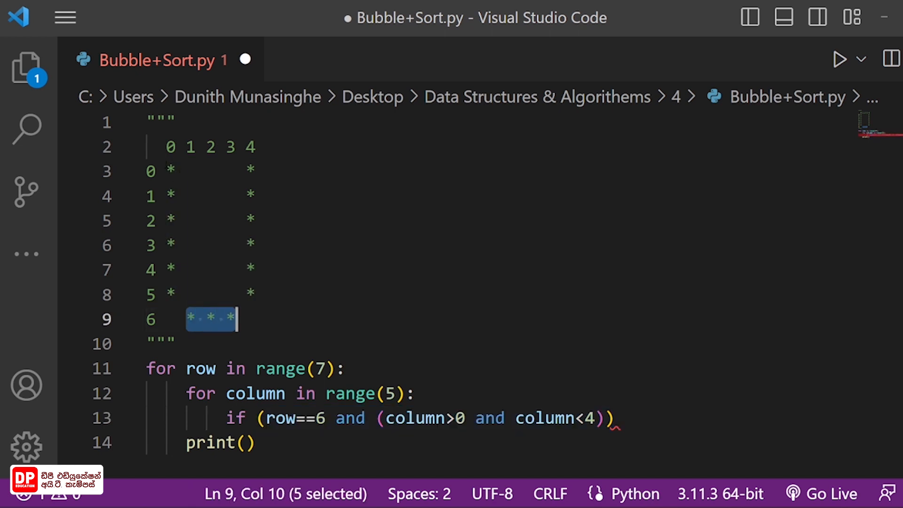
drag(233, 319, 247, 294)
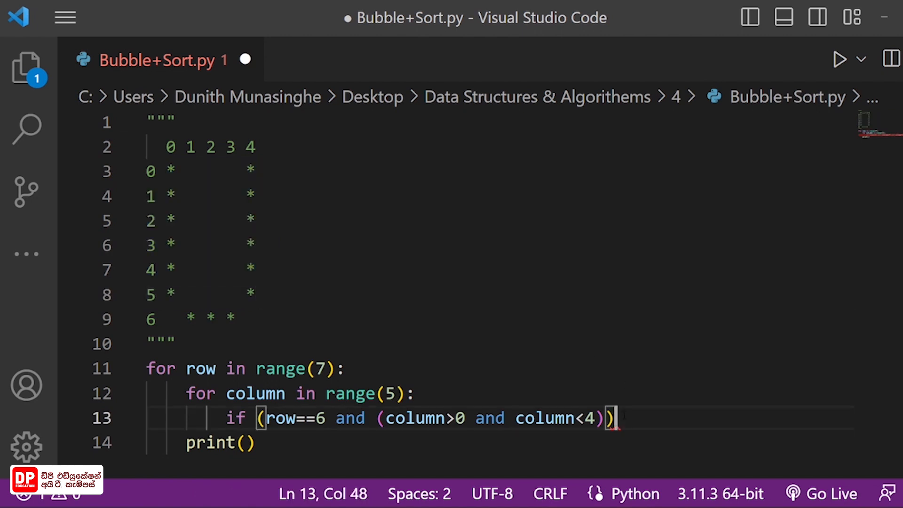
text(or)
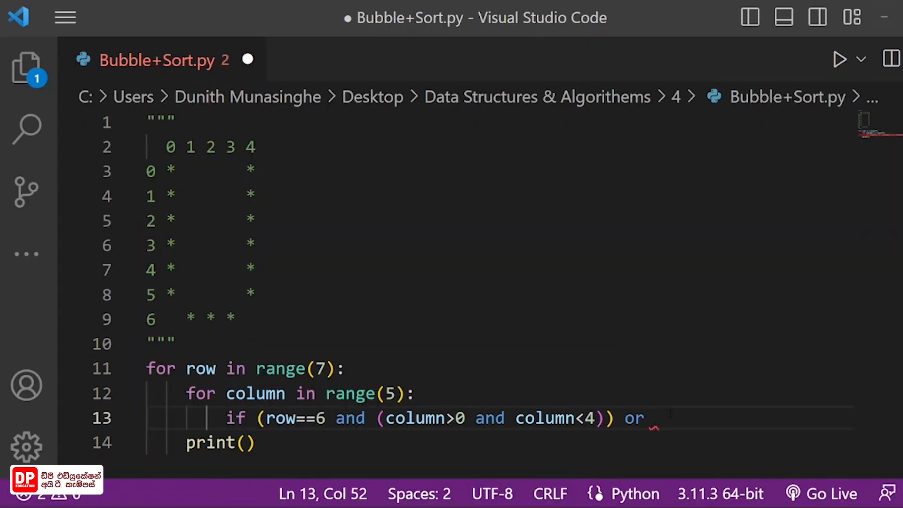
Add the alternative (column==0 or column==4) joined with a row check.
text((()
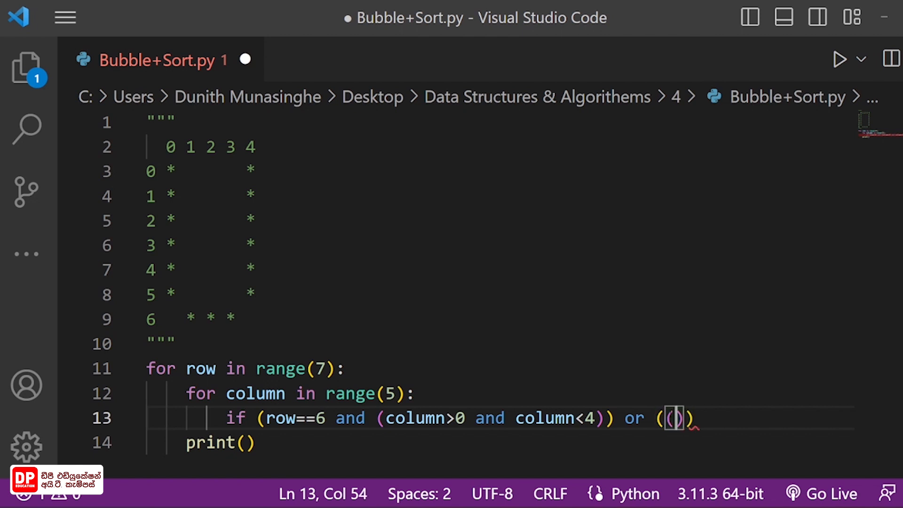
text(column==)
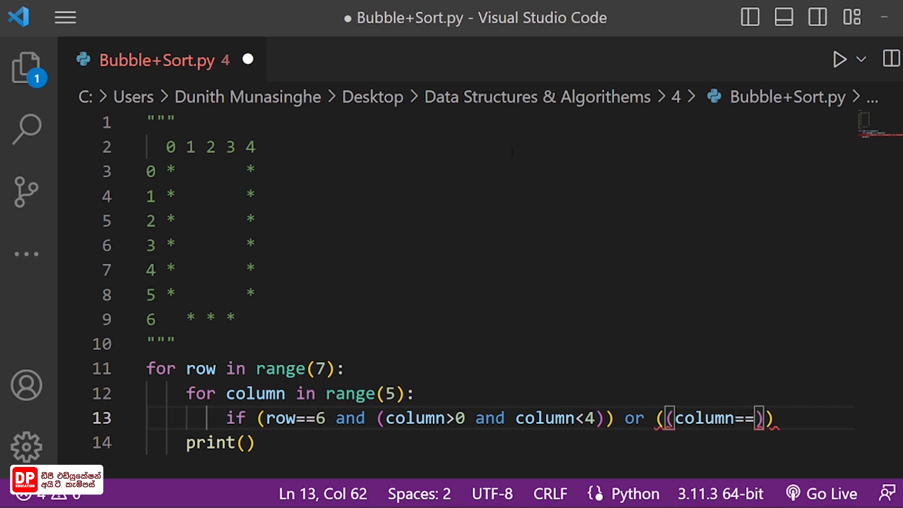
text(0)
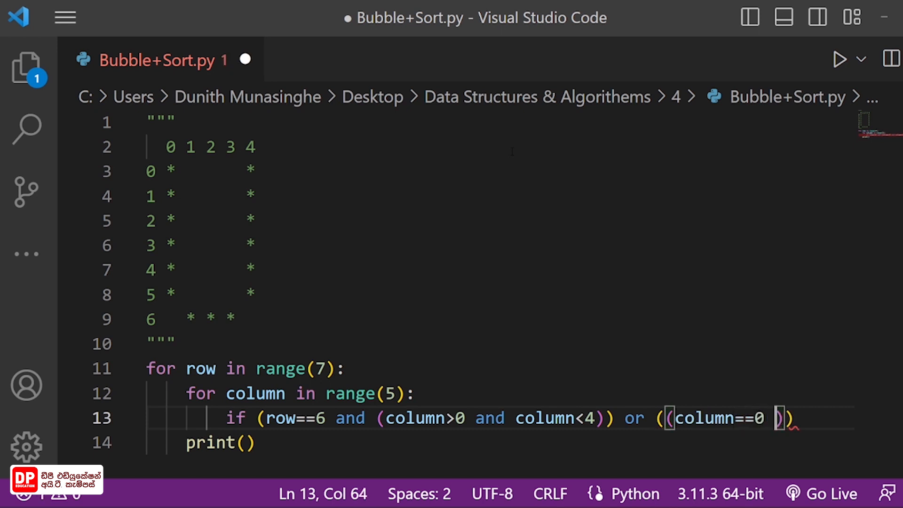
text(or)
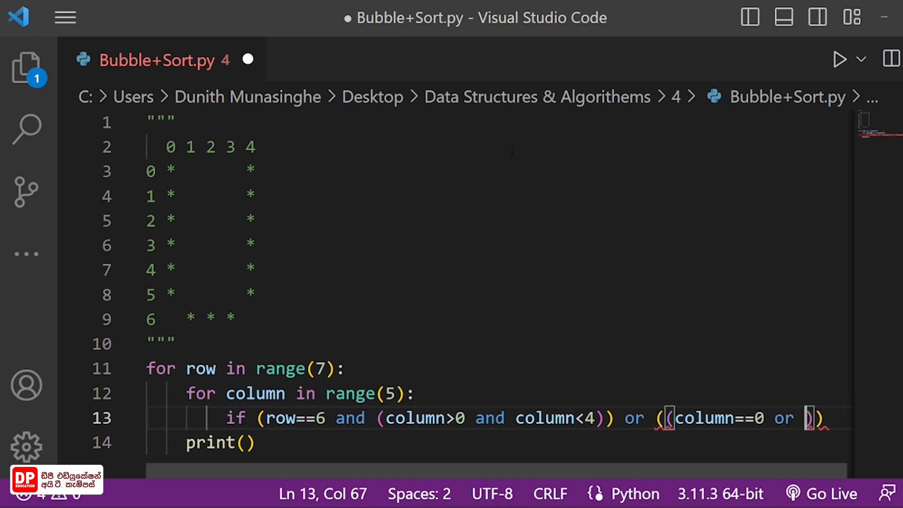
text(column==4)
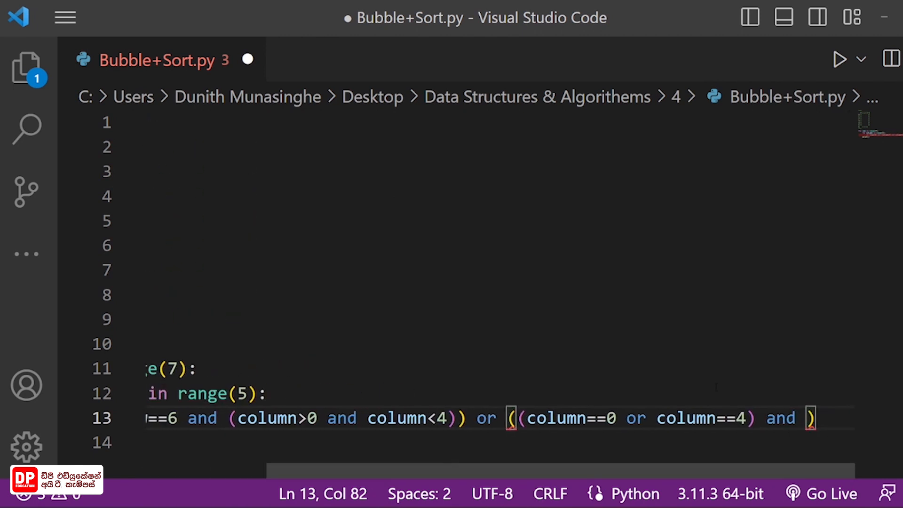
text(ro)
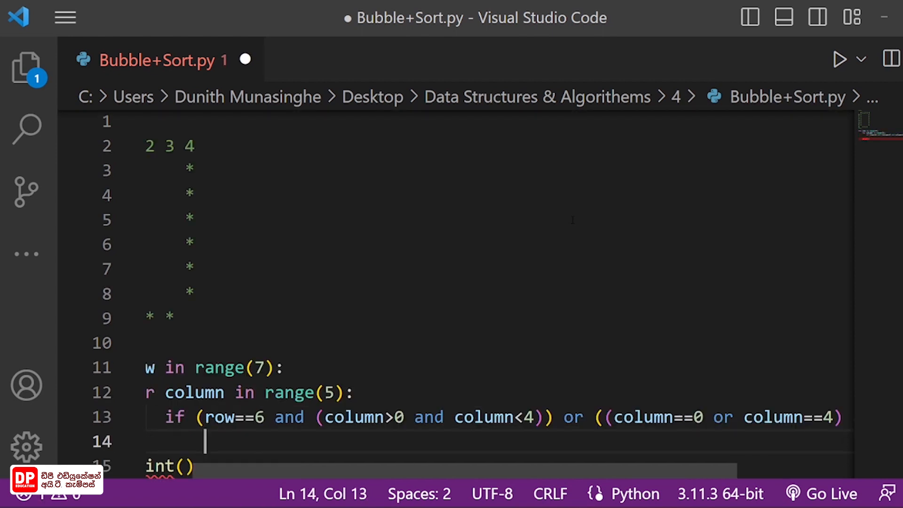
Print an asterisk followed by a space with print("*", end=" ") when the condition matches.
text(print()
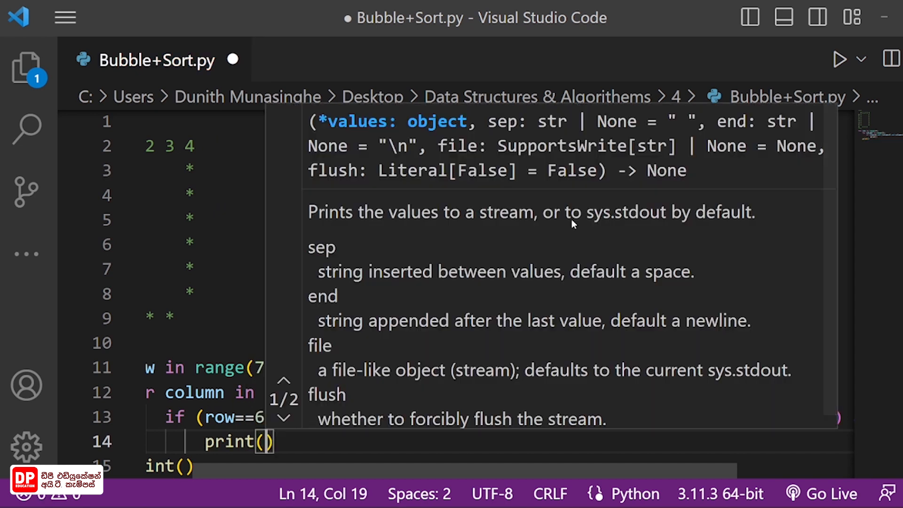
text("*")
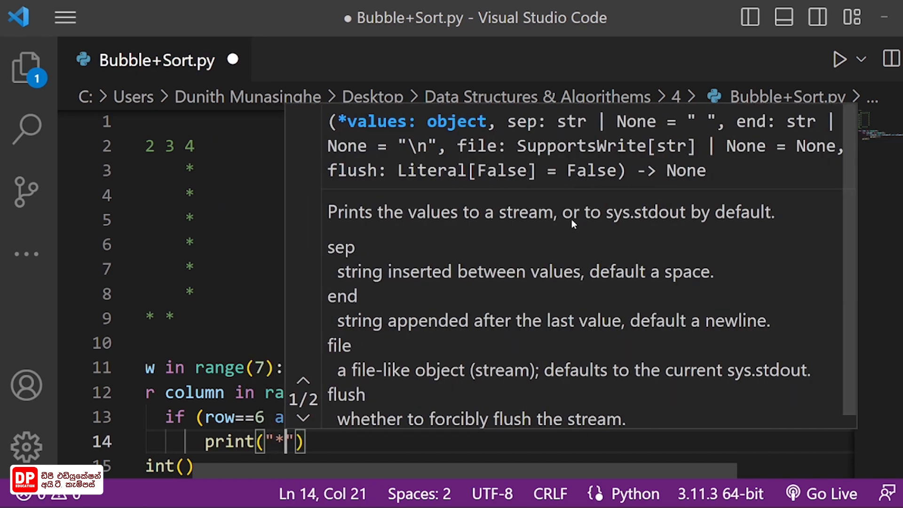
text(, e)
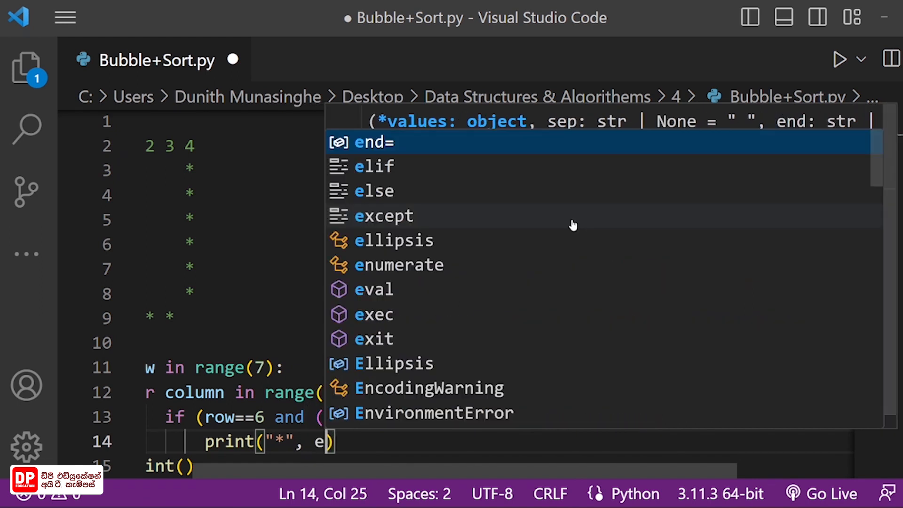
text(nd=")
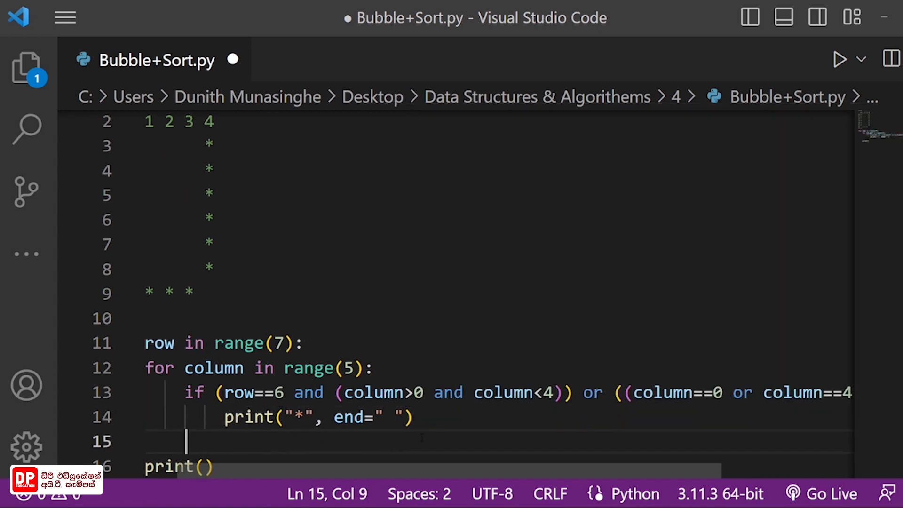
Add an else that prints blank spacing, then run the Python file.
text(else:)
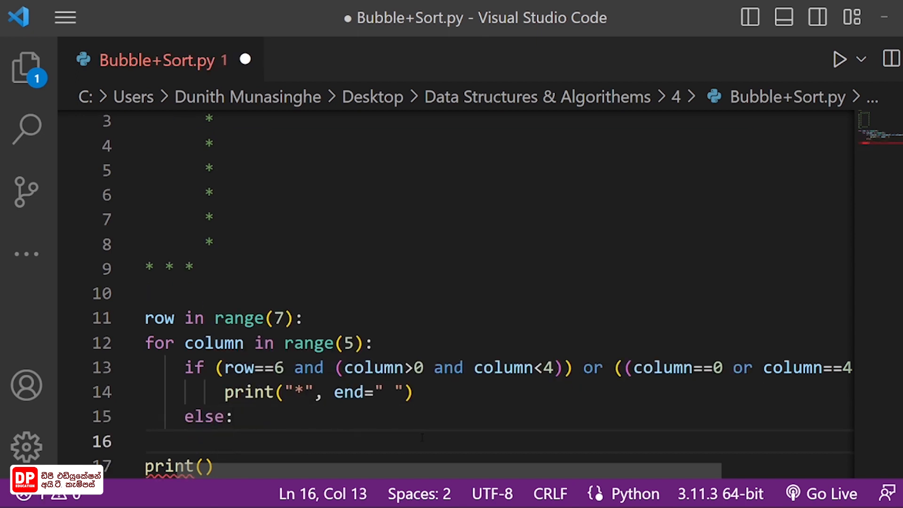
text(print())
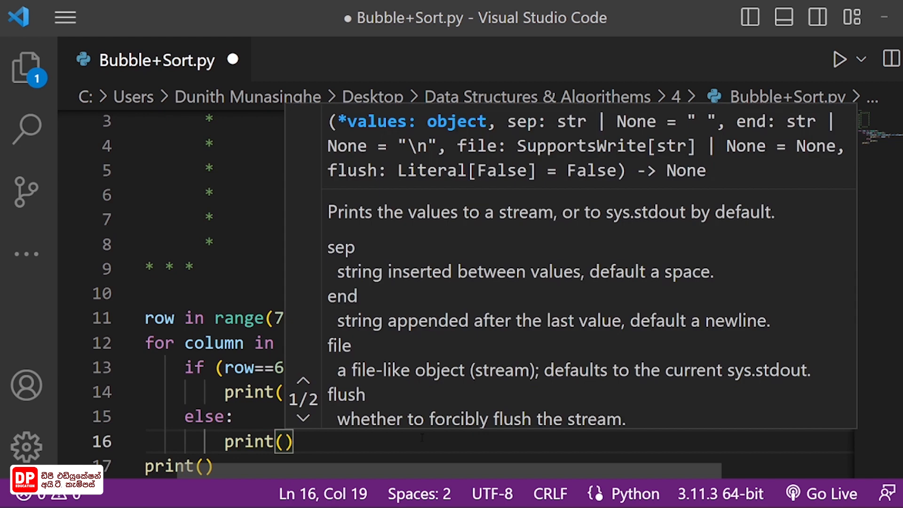
text(end=")
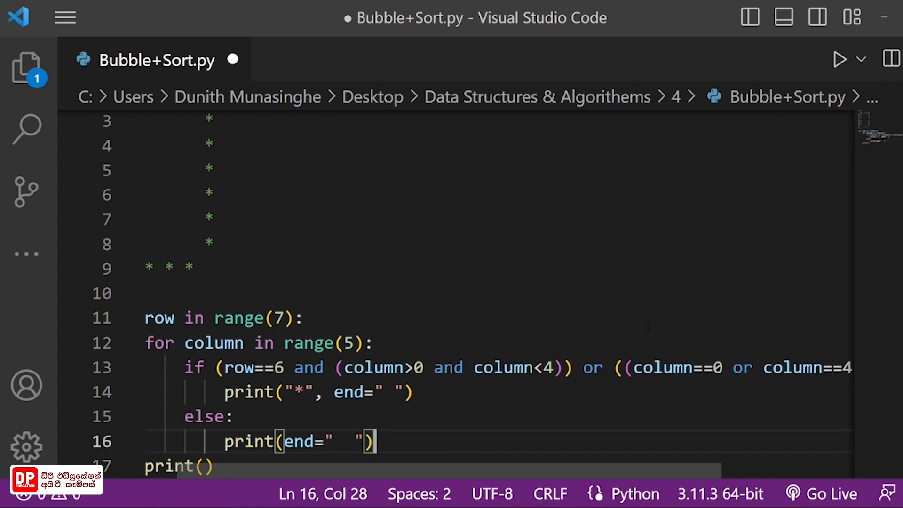
click(839, 59)
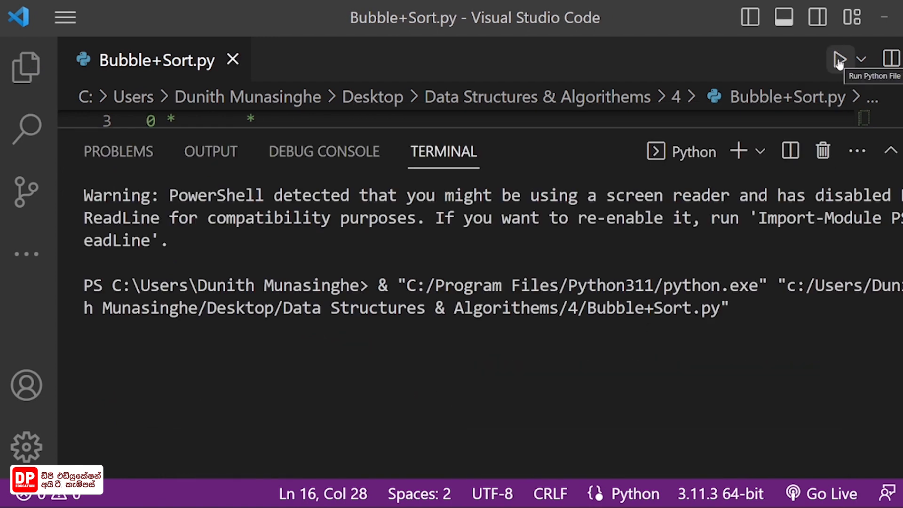
mouse_move(841, 59)
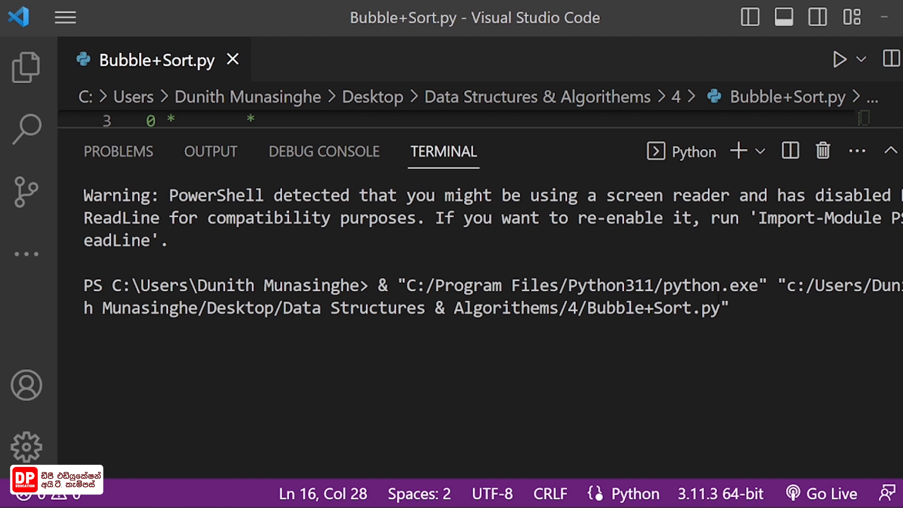